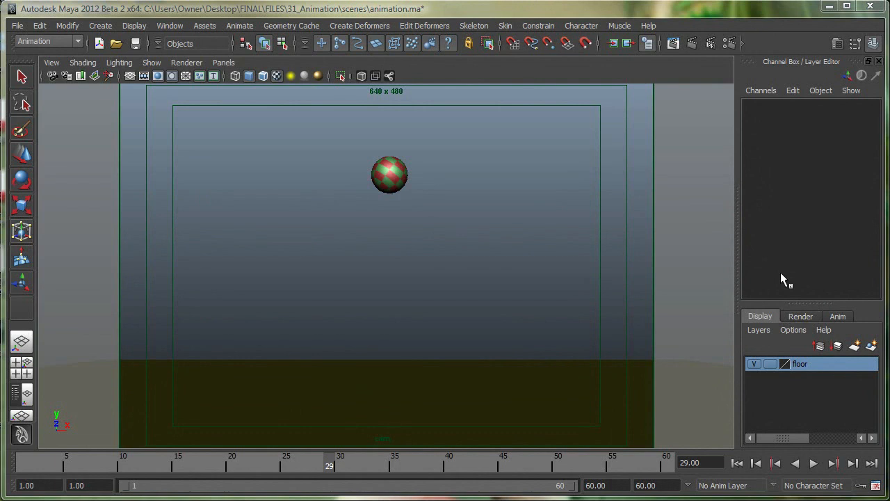
# Step: Play and stop the ball animation, then dismiss the black-background test render of frame 33
pyautogui.click(737, 462)
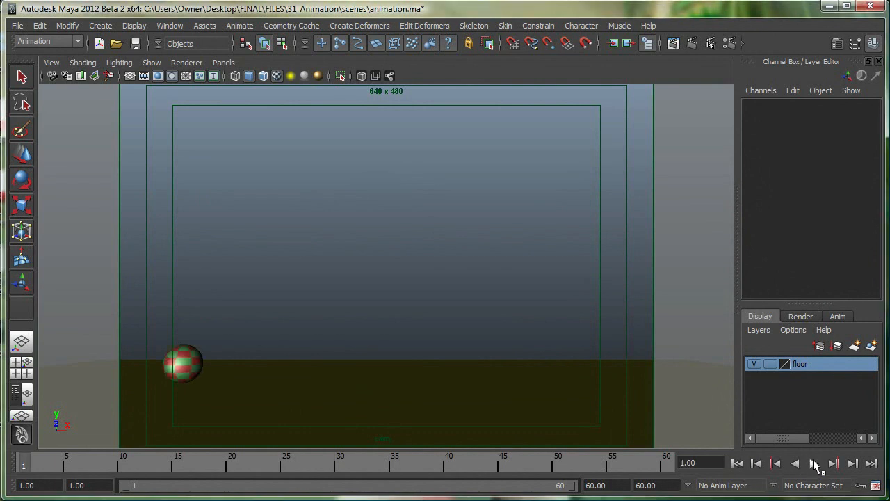
pyautogui.click(814, 463)
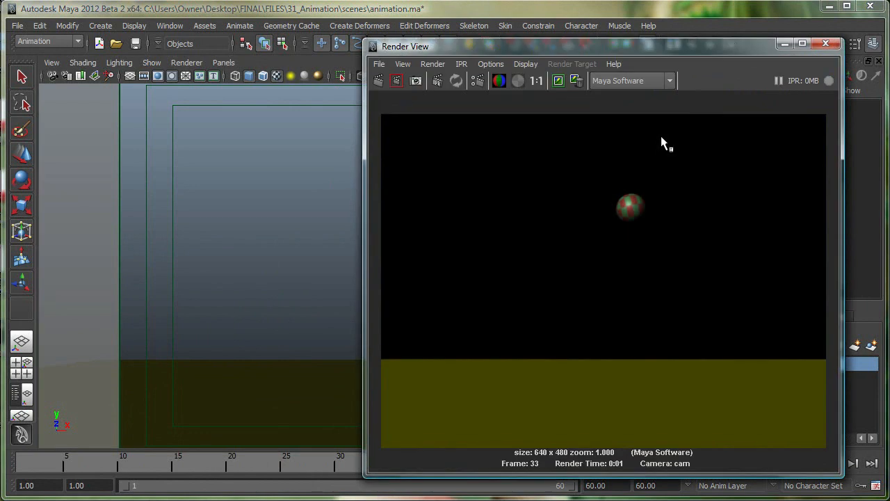
pyautogui.moveTo(801, 82)
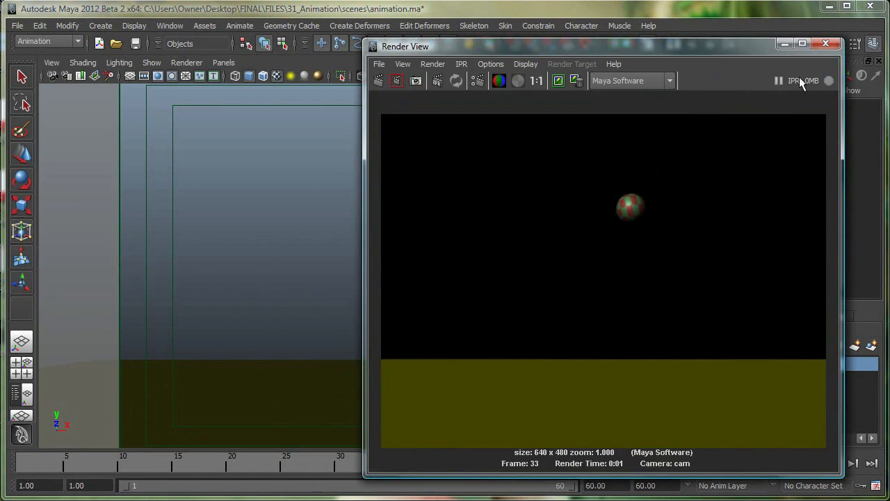
pyautogui.click(826, 43)
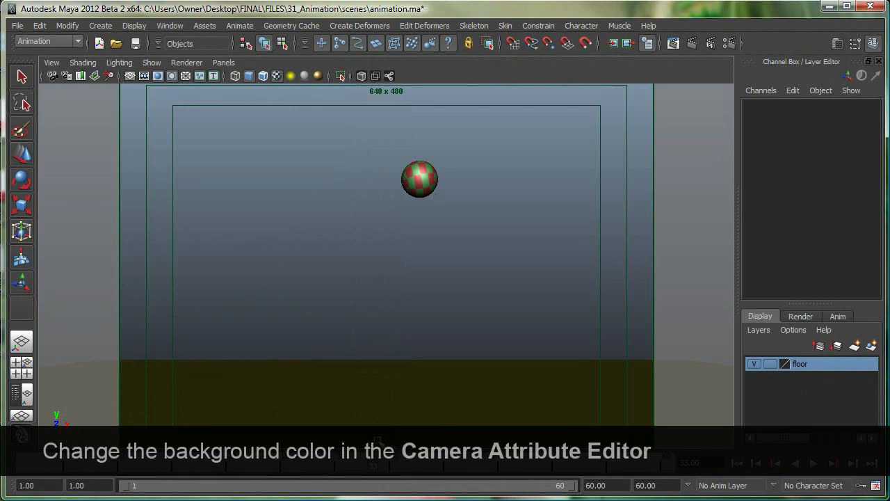
pyautogui.moveTo(66, 79)
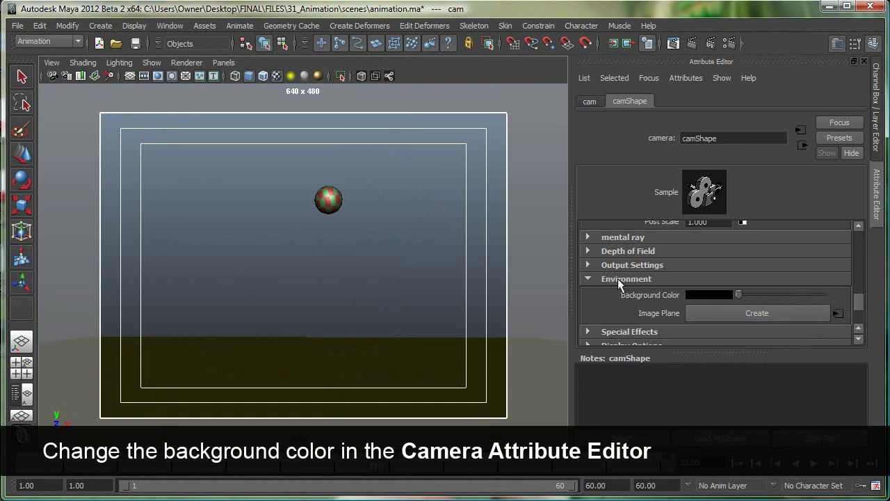
# Step: Set the cam Environment background colour swatch from black to light blue
pyautogui.click(587, 278)
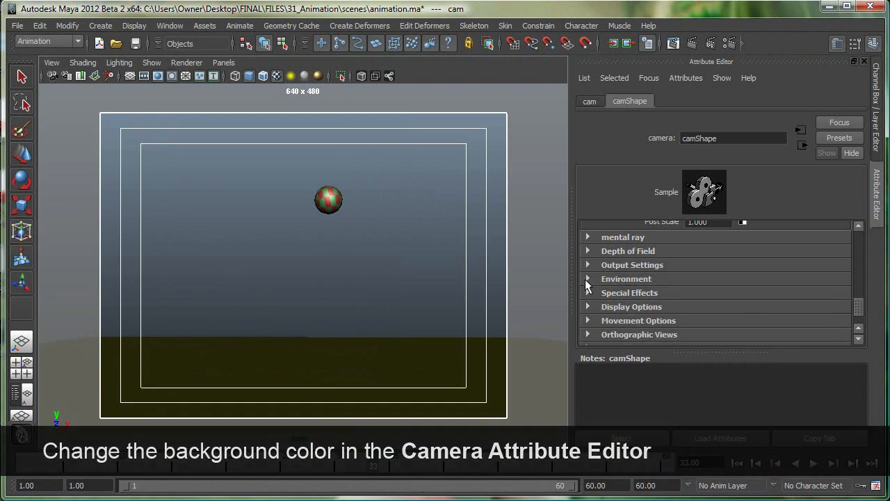
pyautogui.click(589, 278)
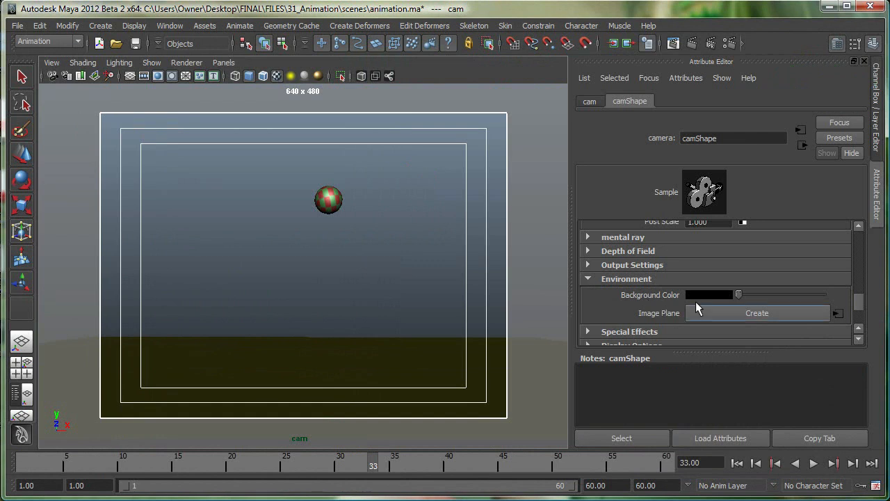
pyautogui.click(710, 295)
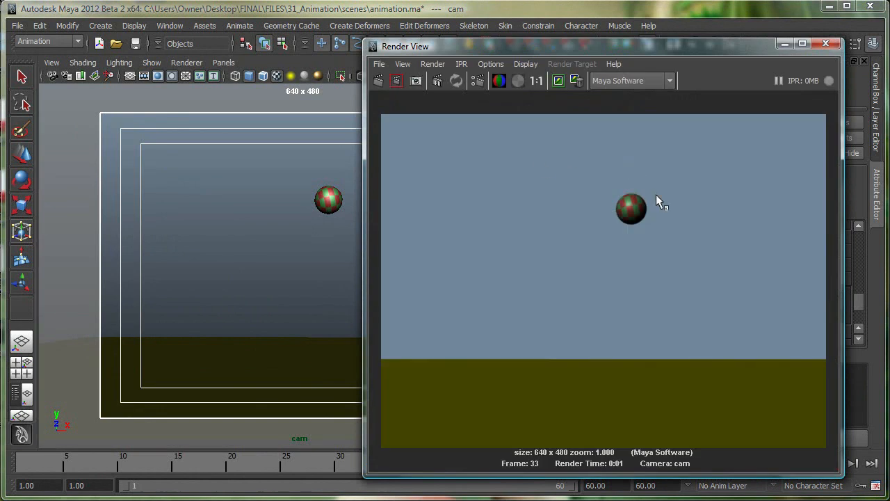
pyautogui.moveTo(724, 203)
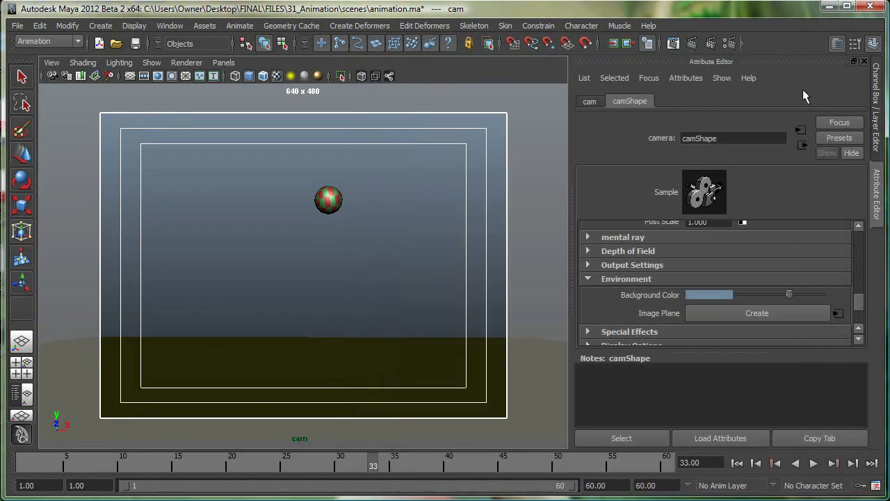
pyautogui.moveTo(727, 56)
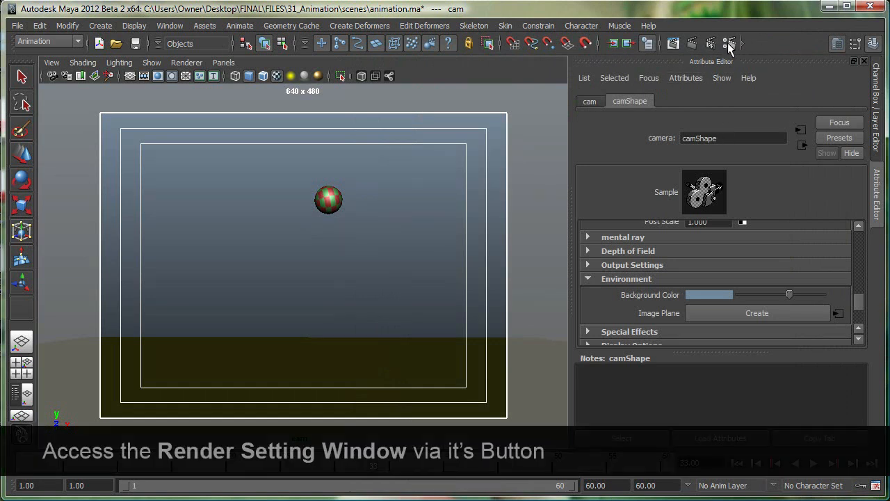
# Step: Bring up Render Settings on the Maya Software tab with the anti-aliasing quality options
pyautogui.click(711, 43)
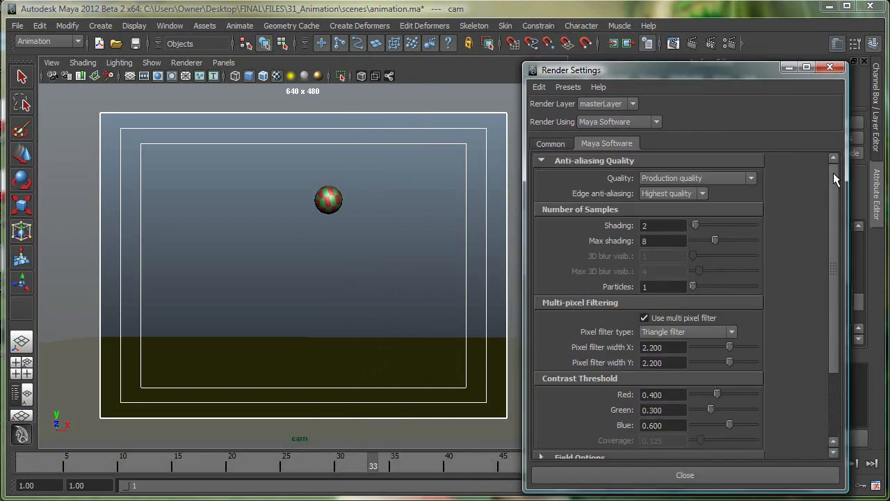
pyautogui.moveTo(838, 494)
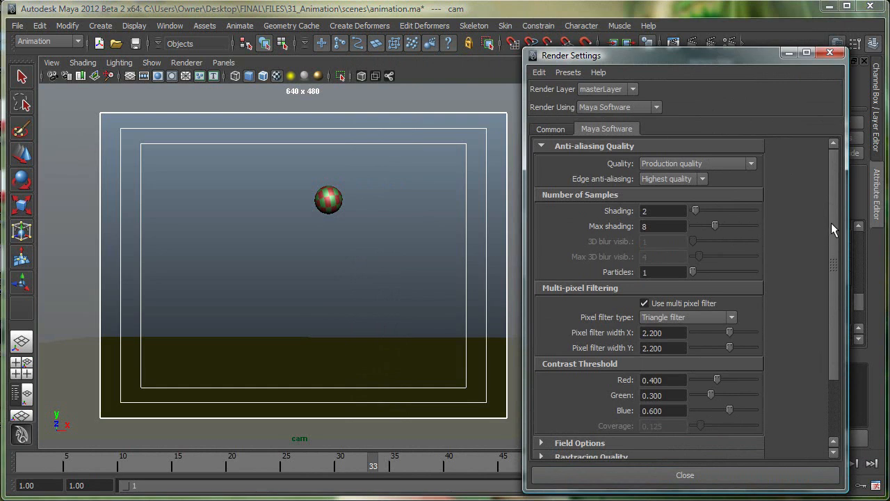
# Step: In Common file output, set JPEG frames named ba01–ba05 with frame padding 2
pyautogui.click(551, 128)
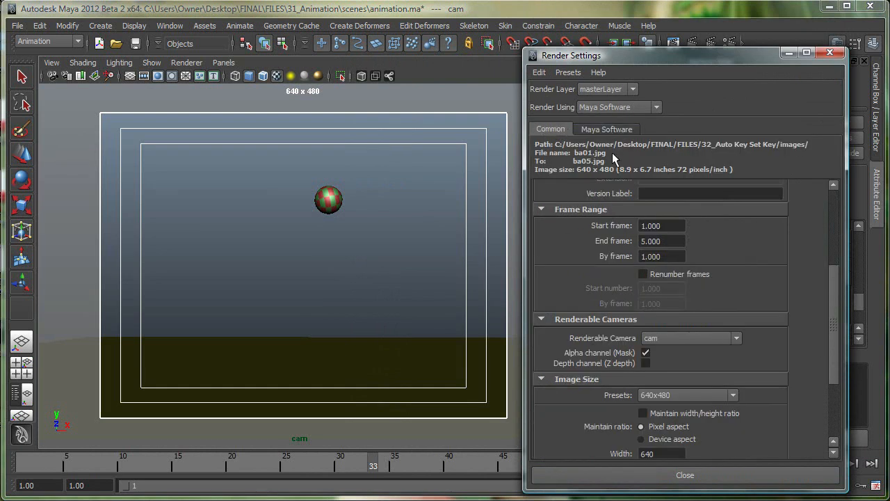
pyautogui.moveTo(639, 150)
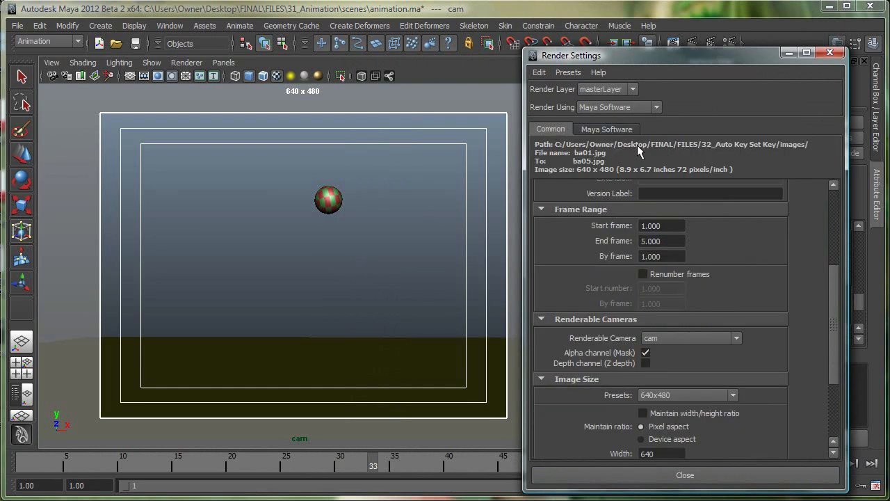
pyautogui.moveTo(667, 148)
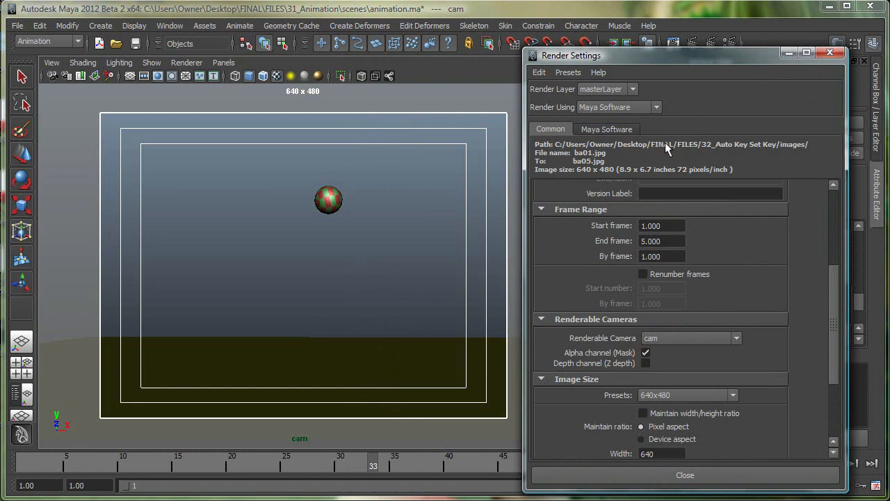
pyautogui.moveTo(837, 288)
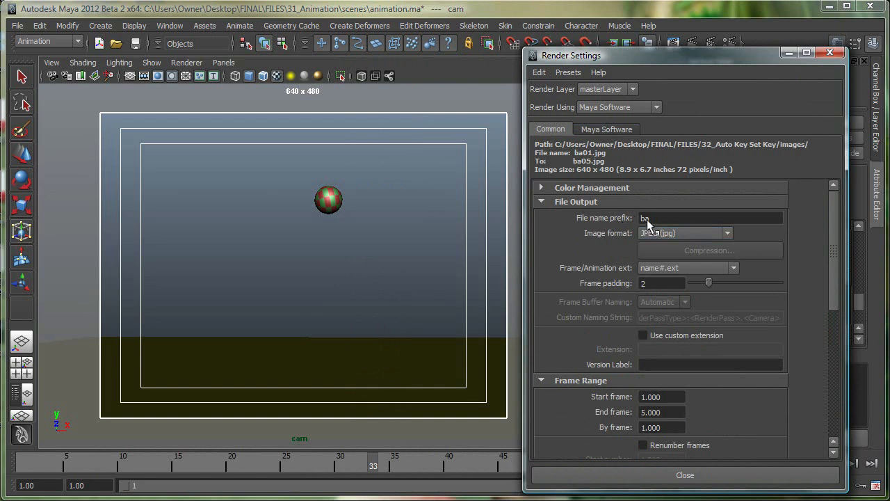
pyautogui.moveTo(615, 241)
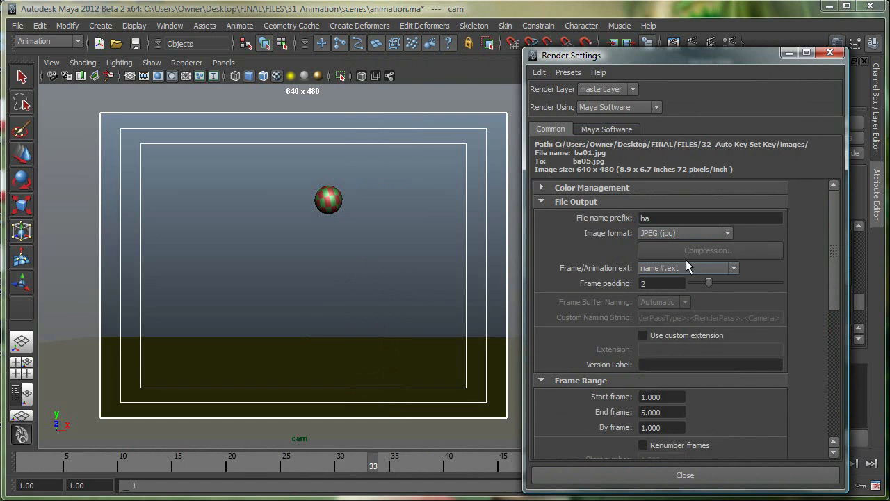
pyautogui.moveTo(671, 258)
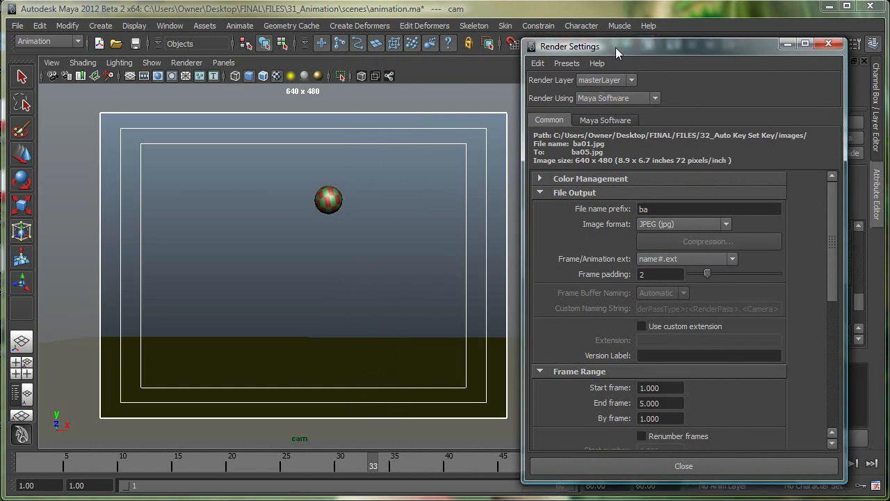
pyautogui.moveTo(752, 459)
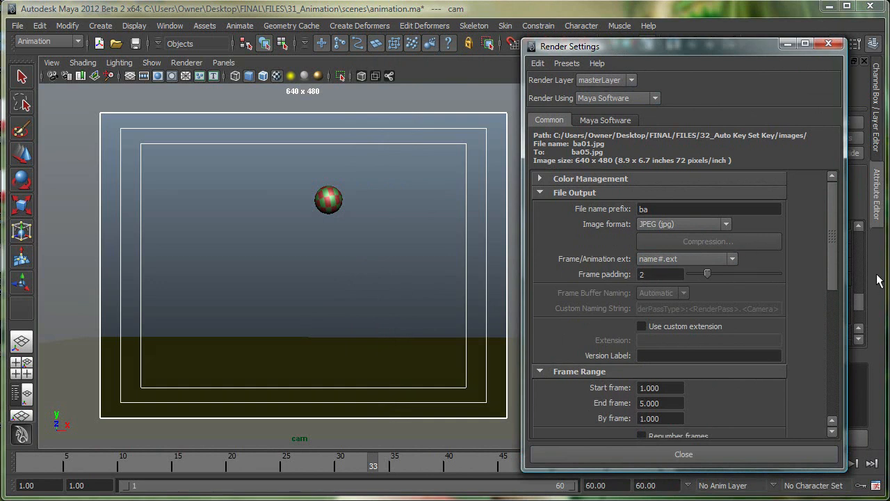
pyautogui.moveTo(582, 174)
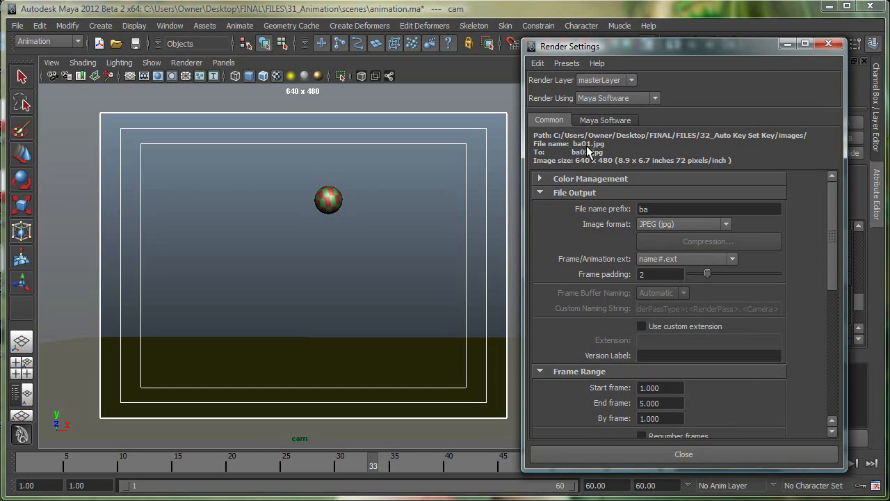
pyautogui.moveTo(590, 156)
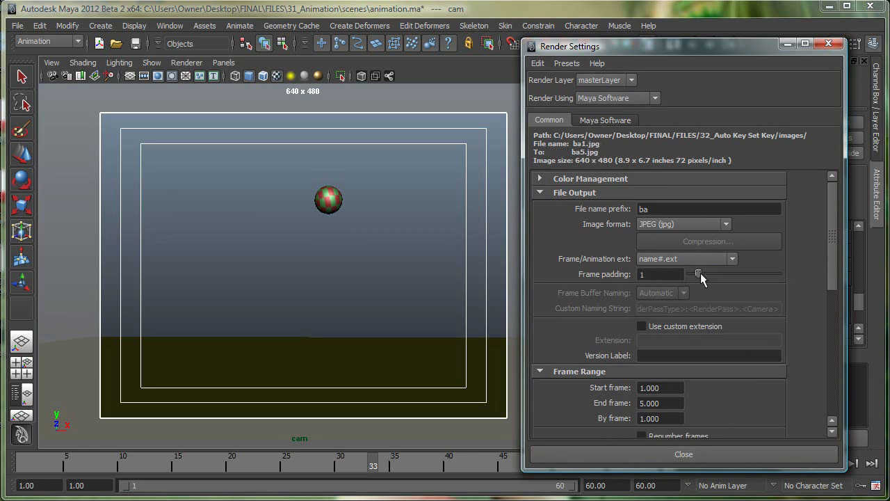
pyautogui.moveTo(704, 292)
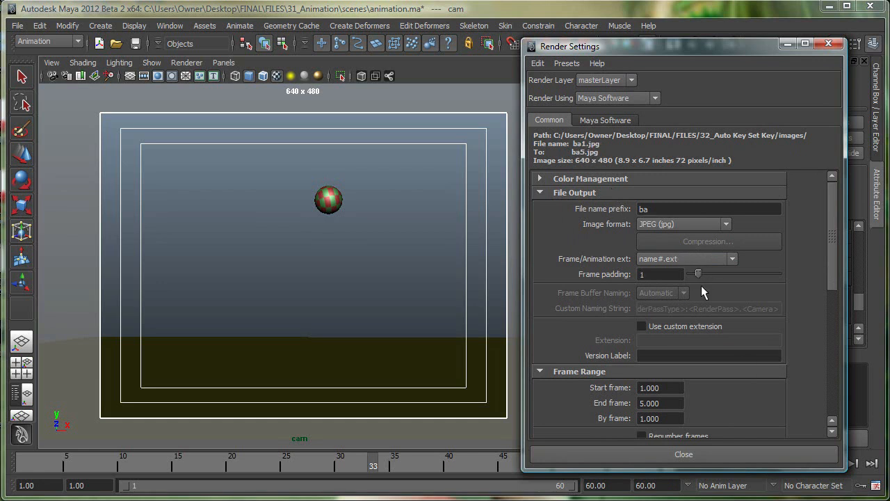
pyautogui.click(706, 272)
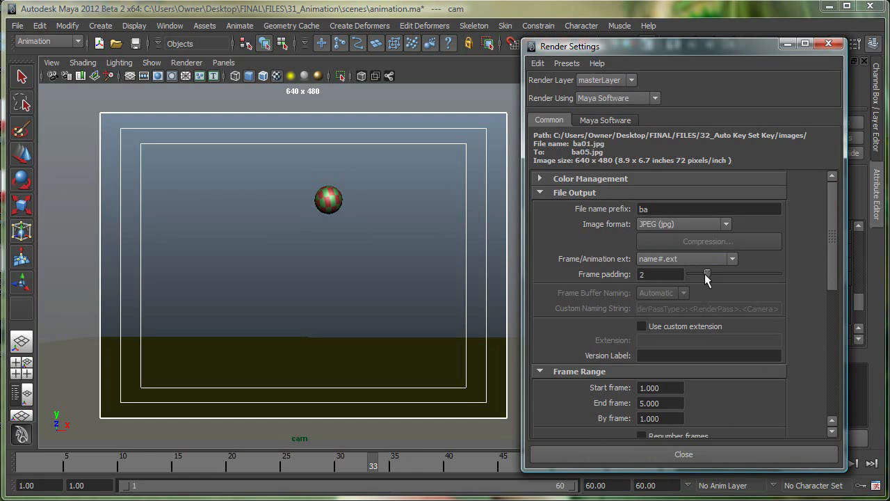
pyautogui.moveTo(824, 285)
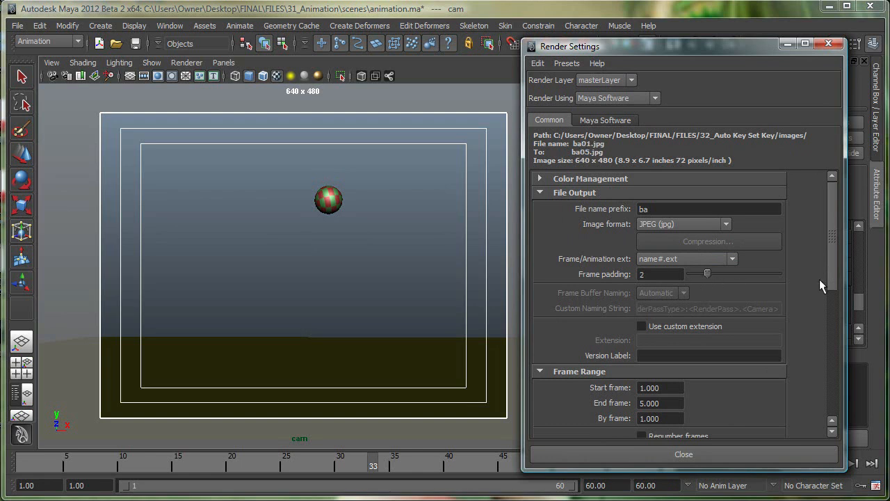
# Step: Choose cam (640×480) as the renderable camera and return to the Maya Software tab
pyautogui.scroll(-3)
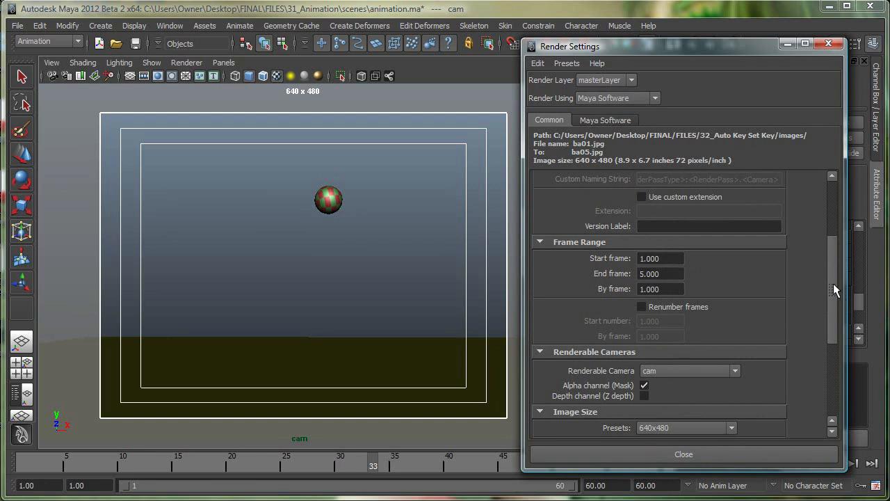
pyautogui.scroll(-3)
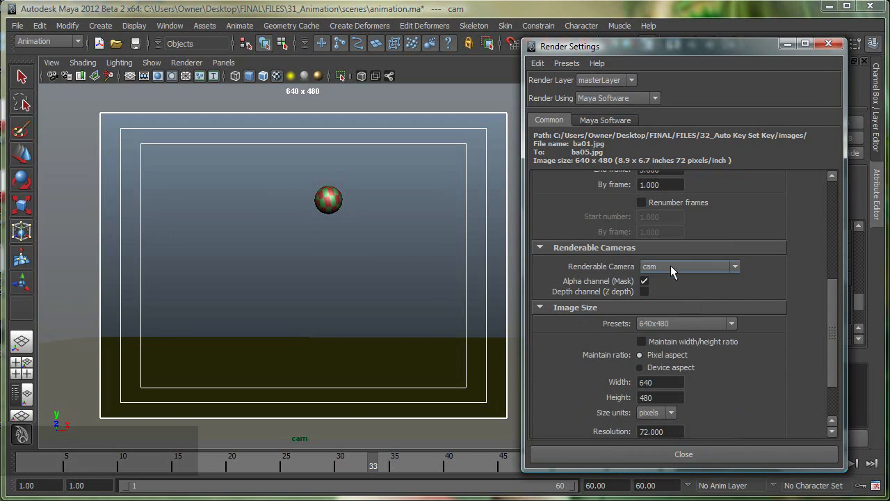
pyautogui.click(685, 267)
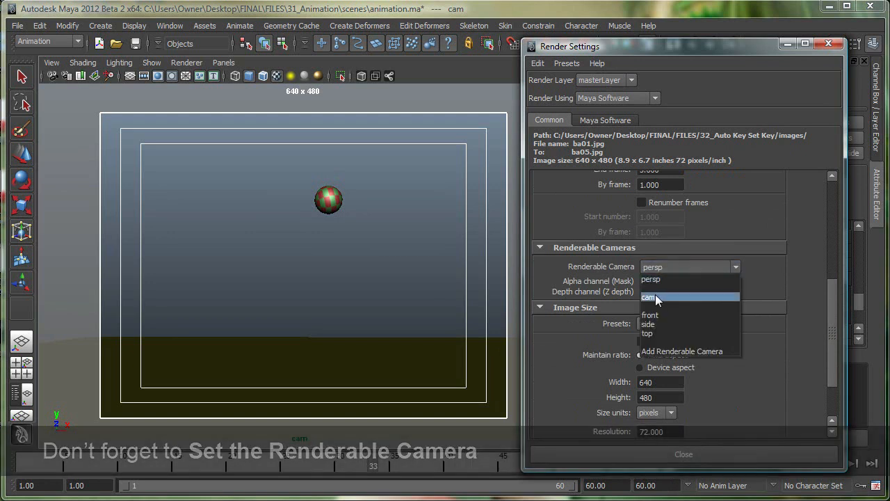
pyautogui.click(648, 298)
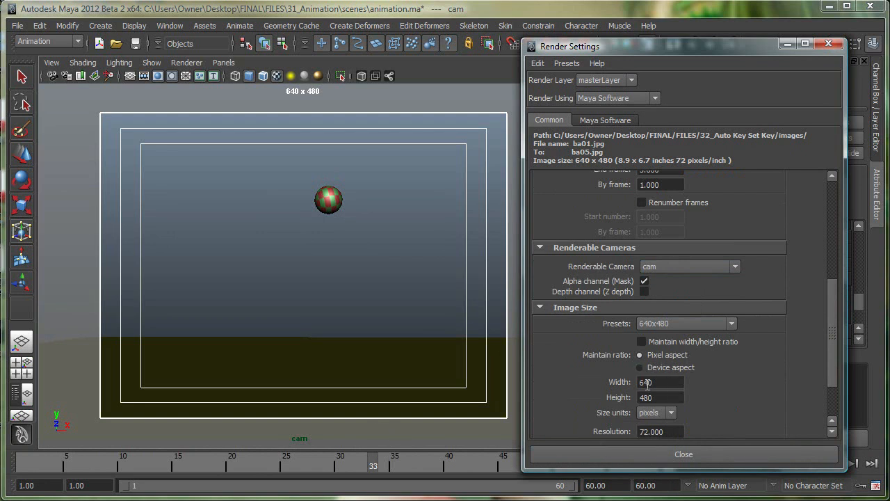
pyautogui.scroll(-3)
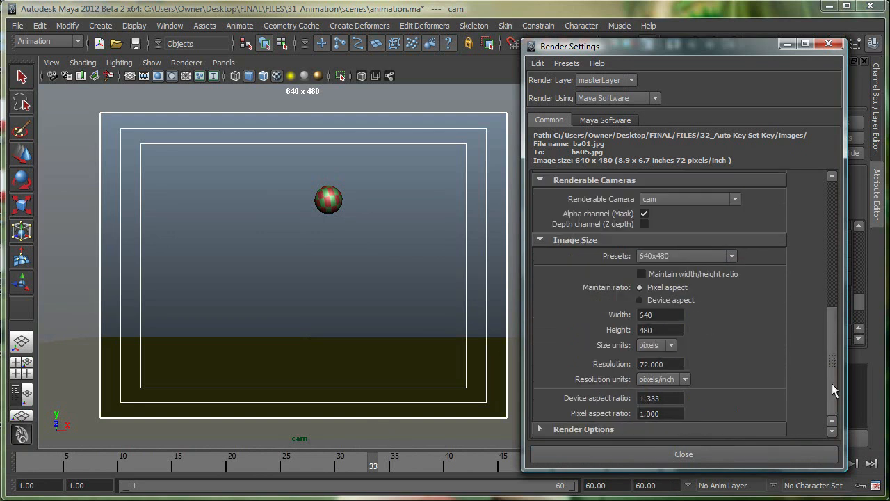
pyautogui.click(605, 120)
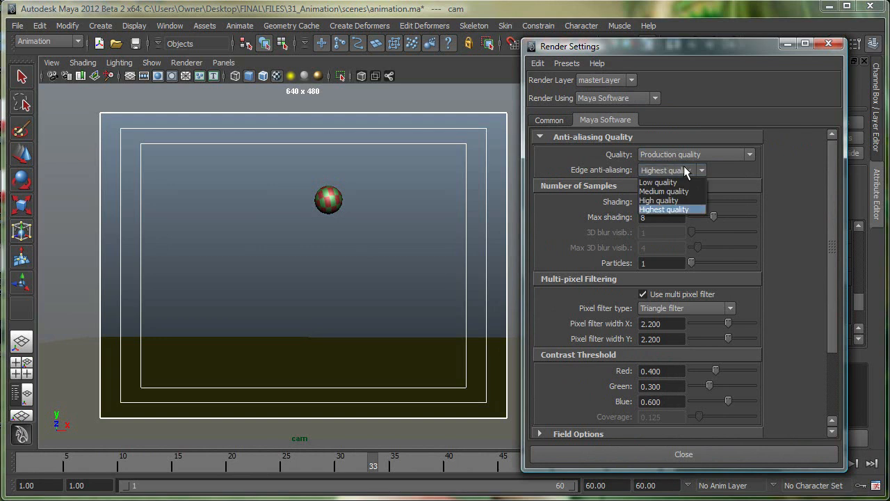
# Step: After trying low quality, set edge anti-aliasing to Highest quality for Production quality
pyautogui.click(656, 182)
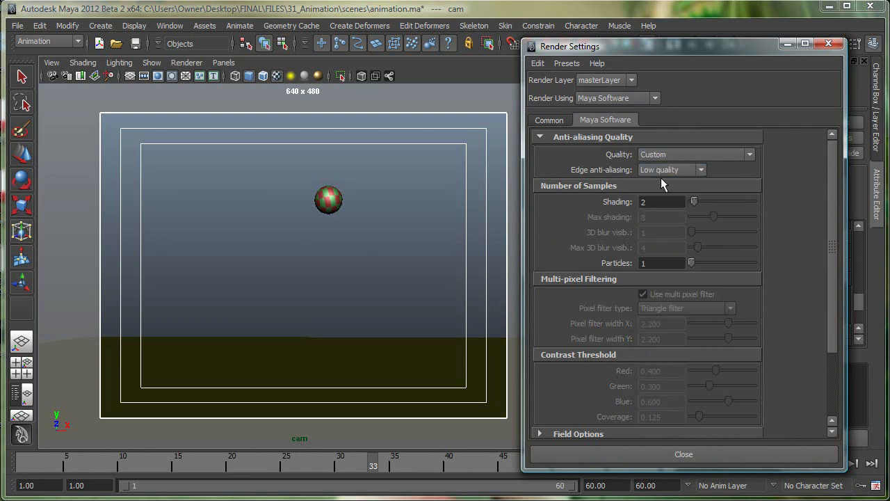
pyautogui.click(671, 170)
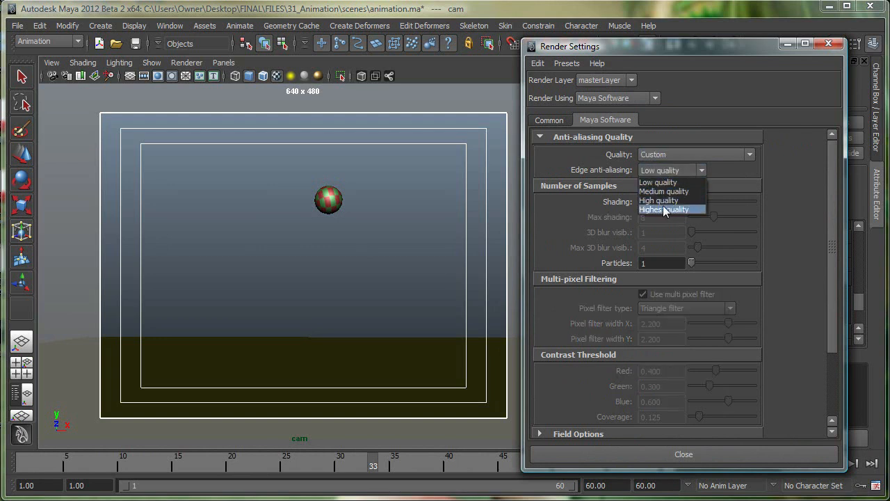
pyautogui.click(664, 209)
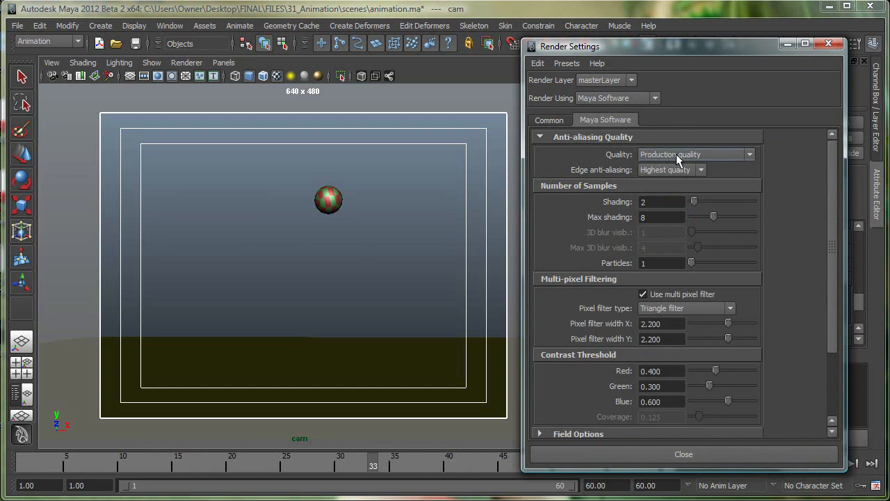
pyautogui.moveTo(869, 253)
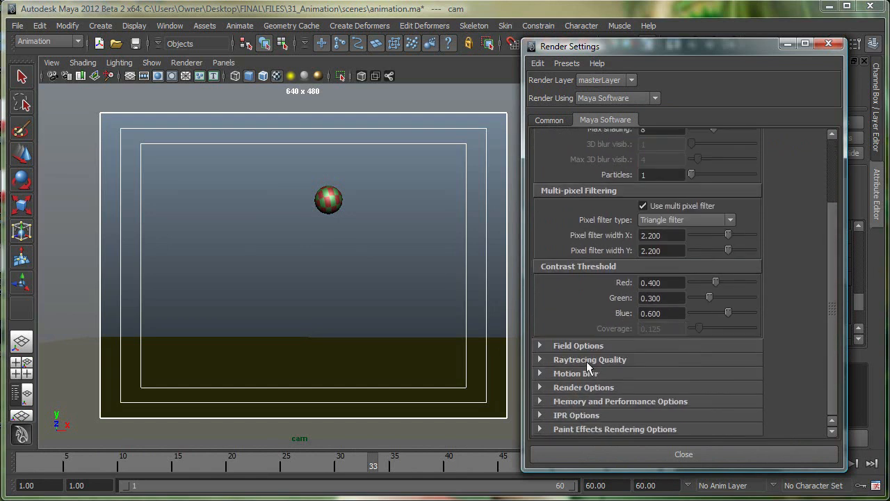
pyautogui.moveTo(643, 378)
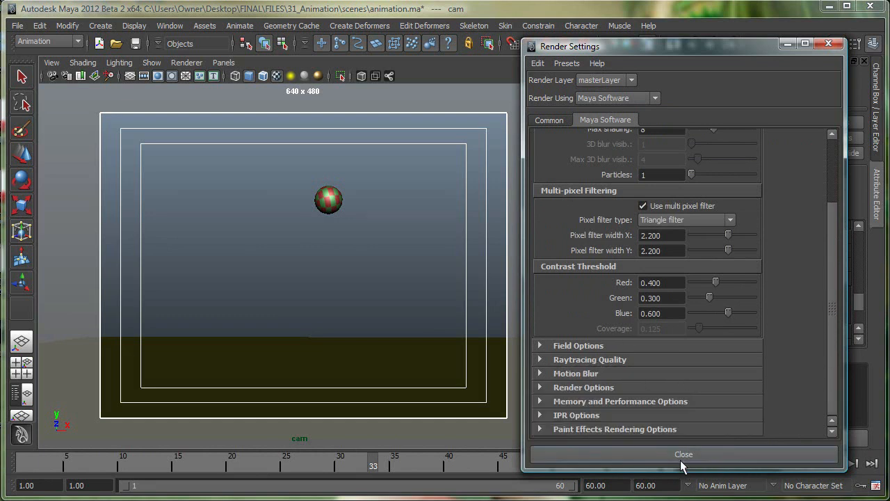
# Step: Close Render Settings, switch to the Rendering menu set and start Render > Batch Render
pyautogui.click(685, 453)
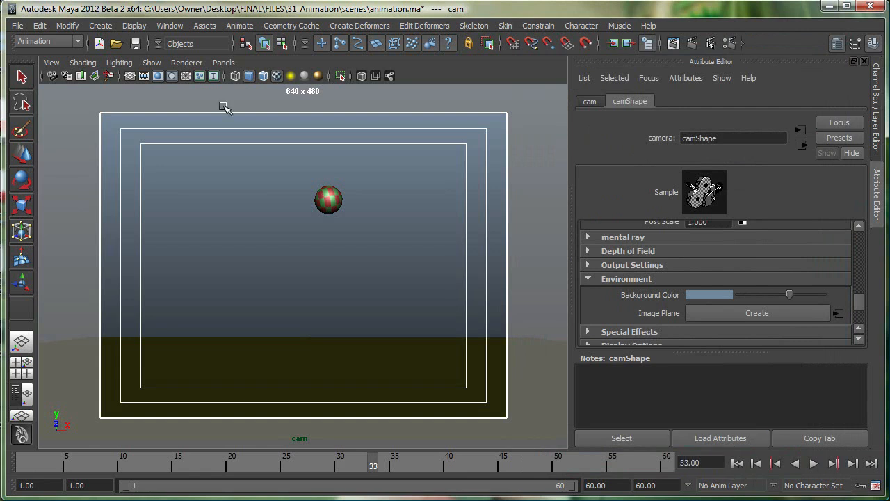
pyautogui.click(48, 42)
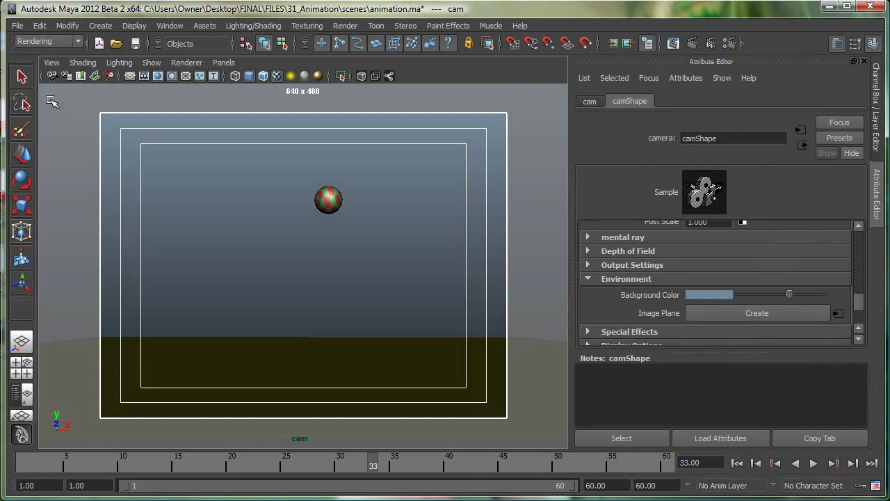
pyautogui.click(346, 25)
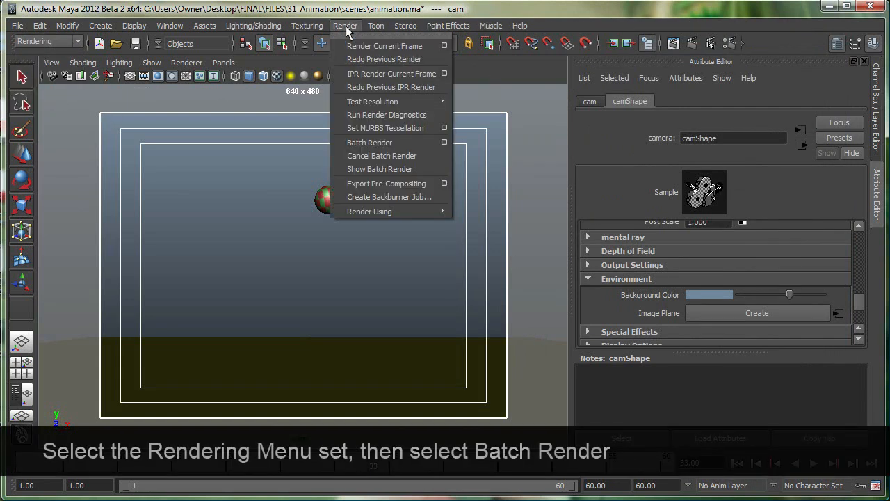
pyautogui.moveTo(370, 142)
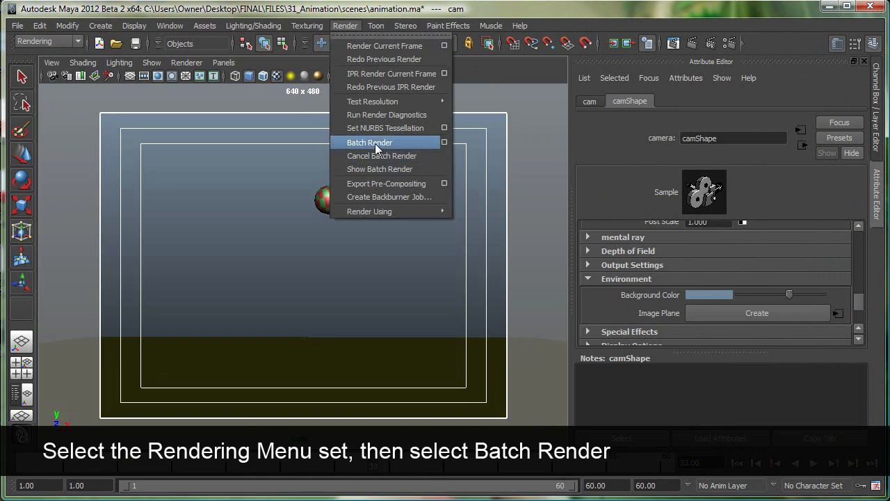
pyautogui.click(370, 142)
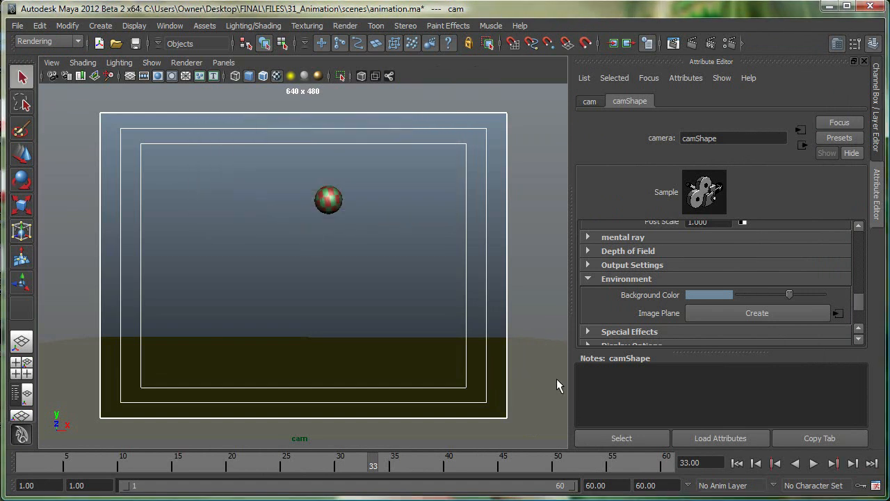
pyautogui.moveTo(451, 341)
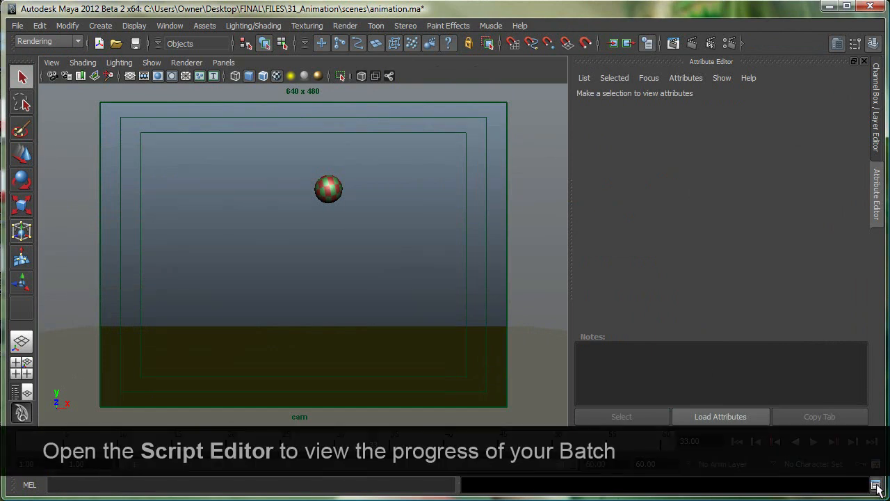
# Step: Bring up the Script Editor and follow the batch render until Rendering Completed appears
pyautogui.click(877, 484)
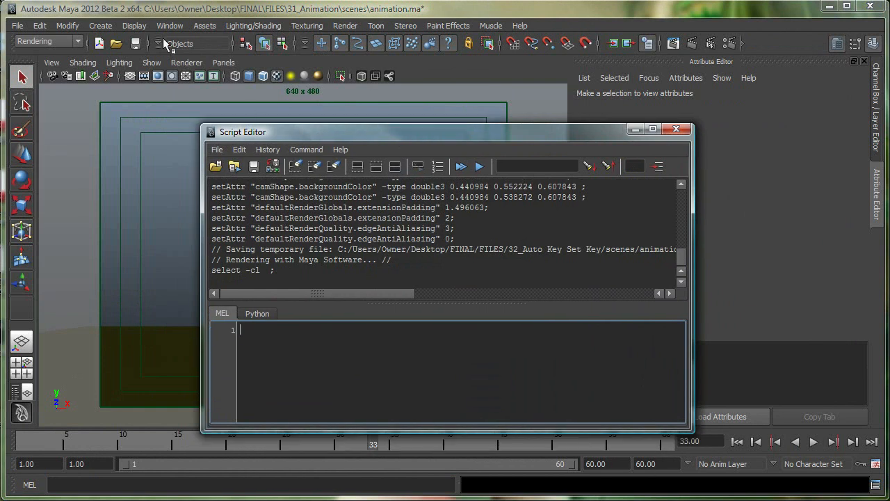
pyautogui.click(170, 25)
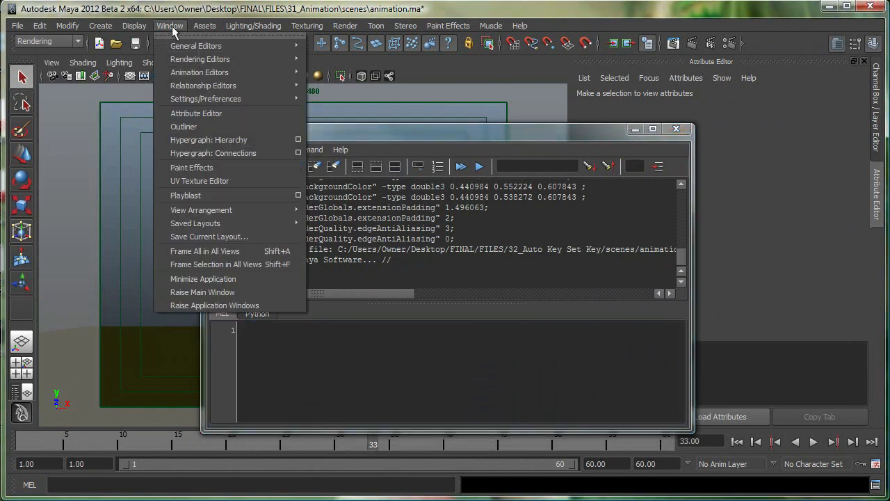
pyautogui.moveTo(195, 44)
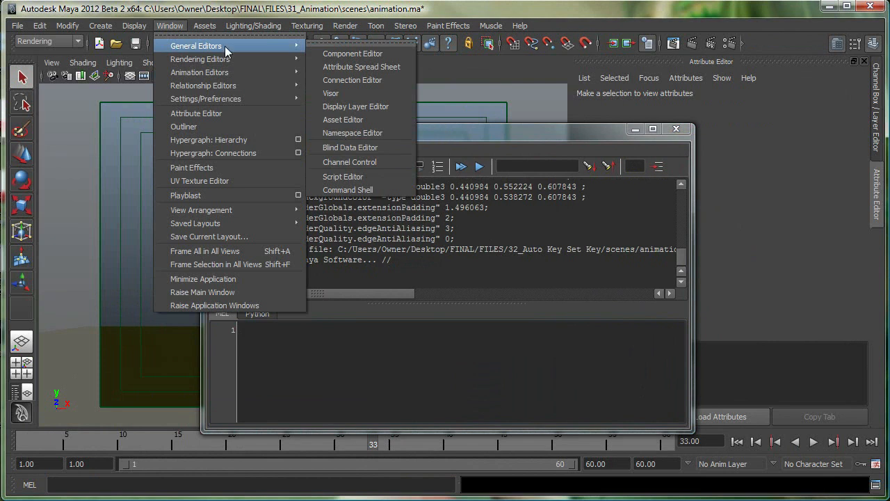
pyautogui.click(342, 175)
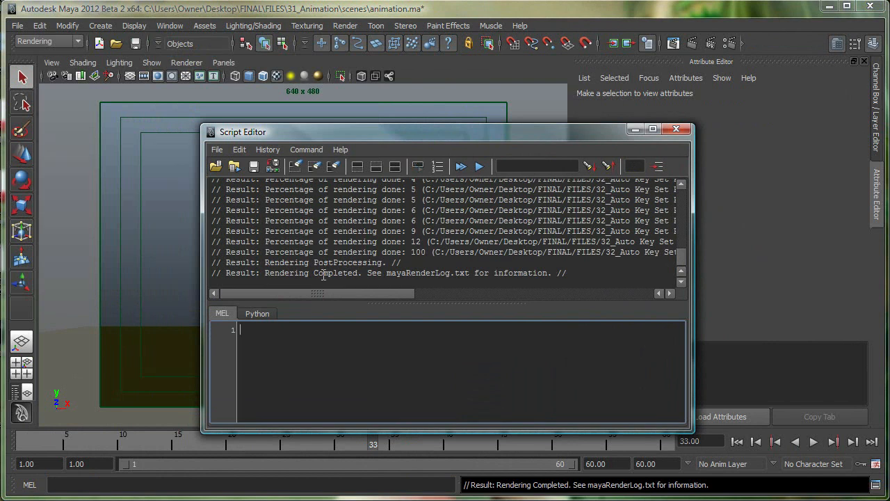
pyautogui.moveTo(782, 327)
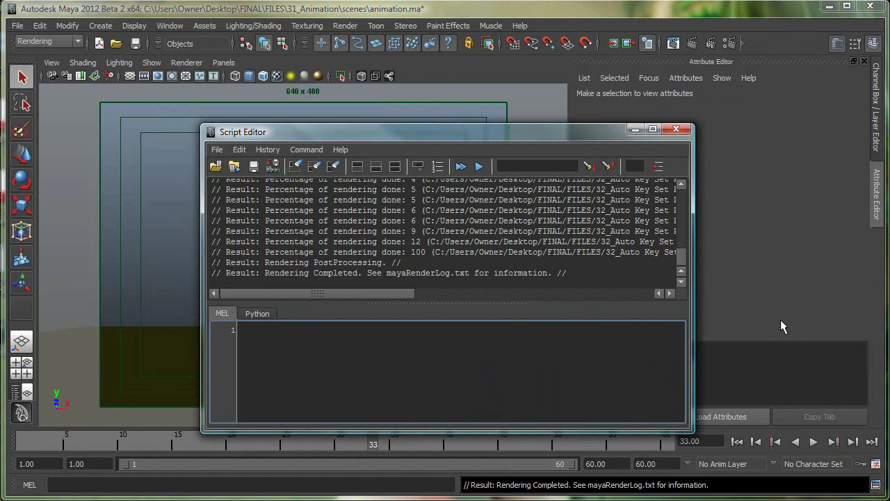
pyautogui.moveTo(699, 321)
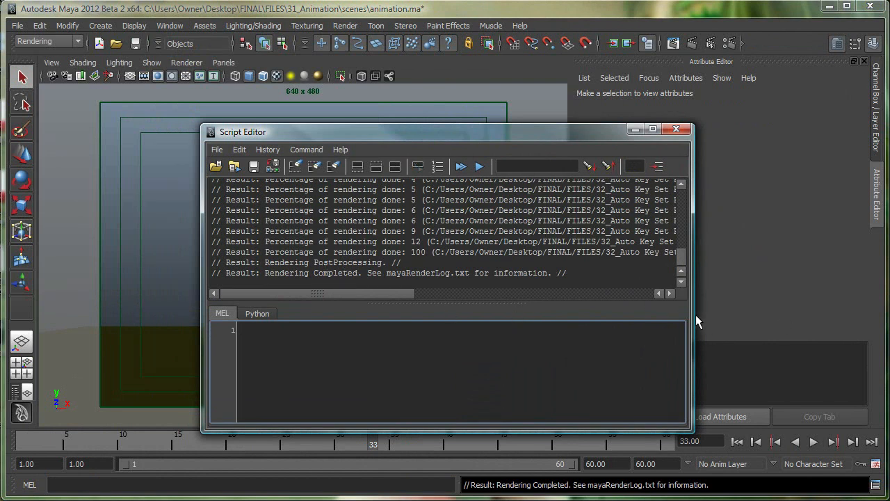